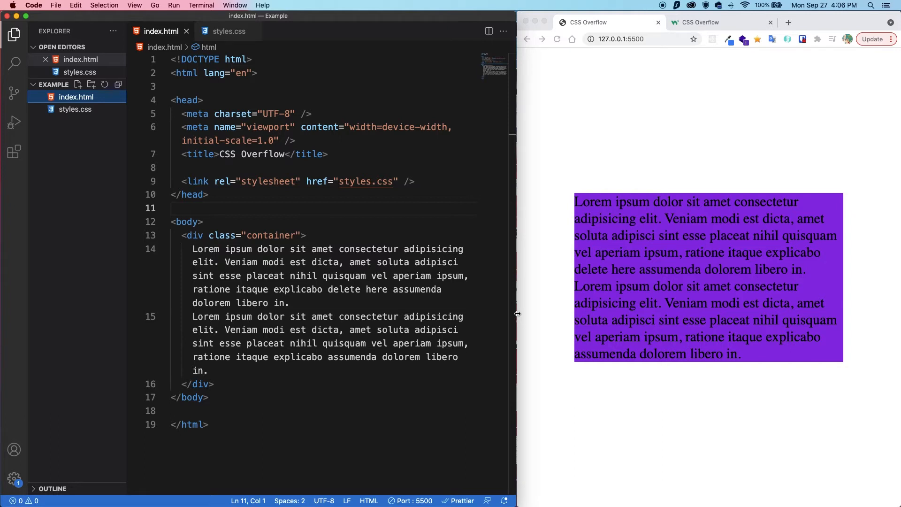
mouse_move(589, 331)
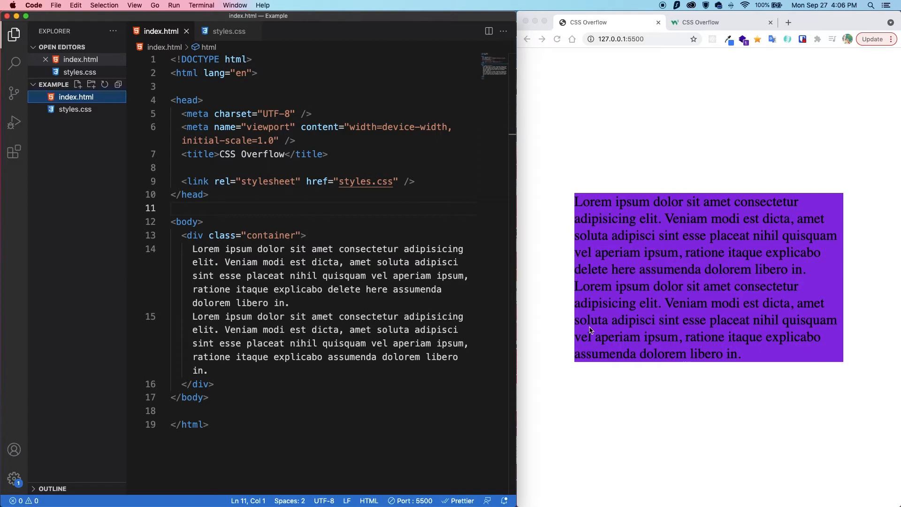
mouse_move(541, 292)
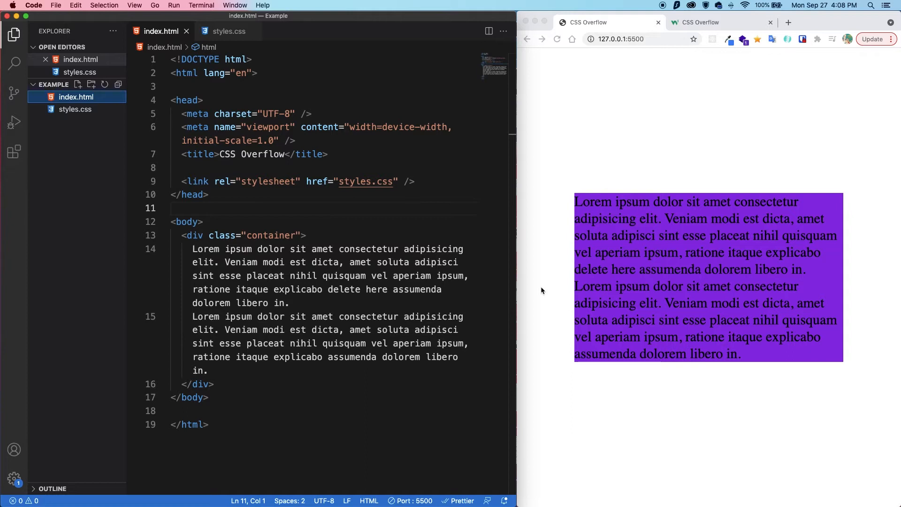
Step: Select the container div markup in index.html and open styles.css from the Explorer
click(290, 303)
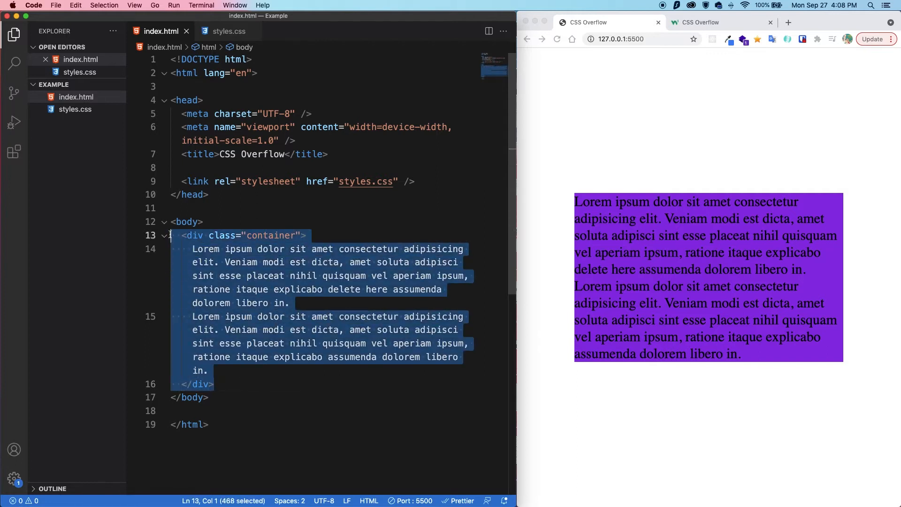
double_click(270, 235)
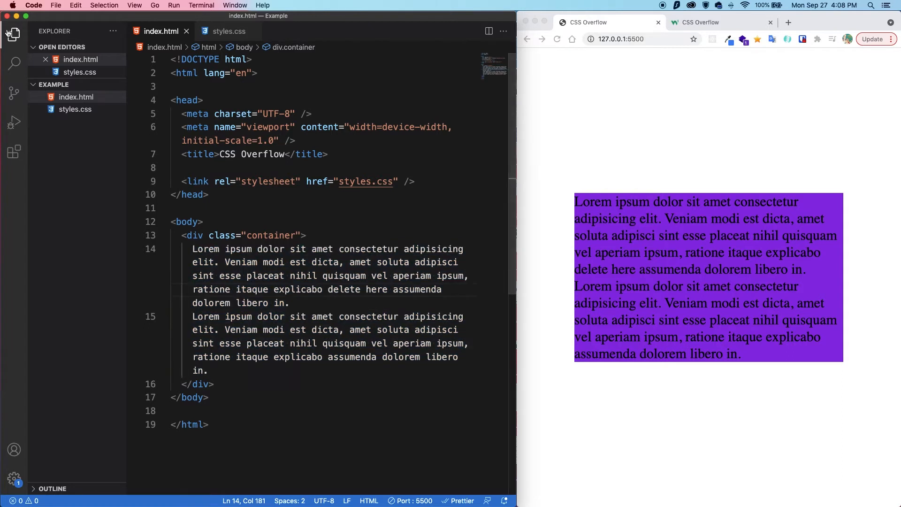
click(228, 31)
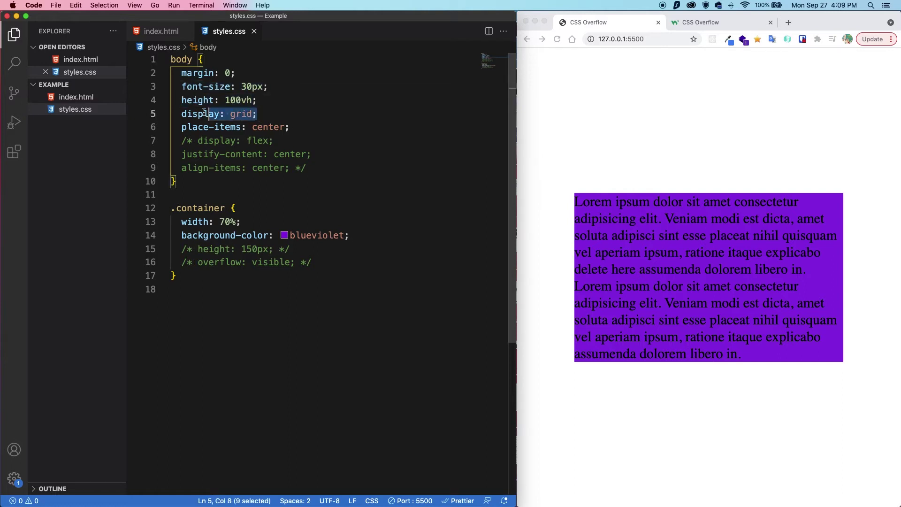
Step: Comment out the body's grid centring and enable display: flex, justify-content and align-items
click(258, 113)
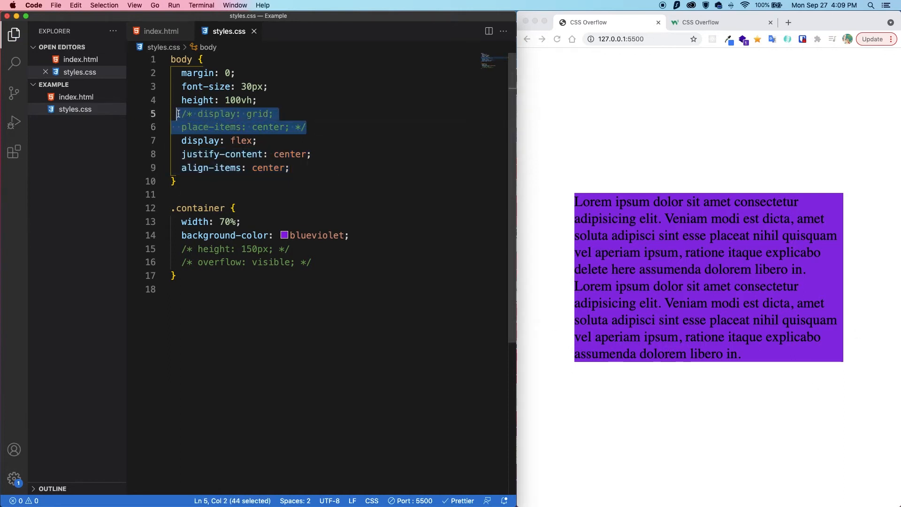
click(310, 154)
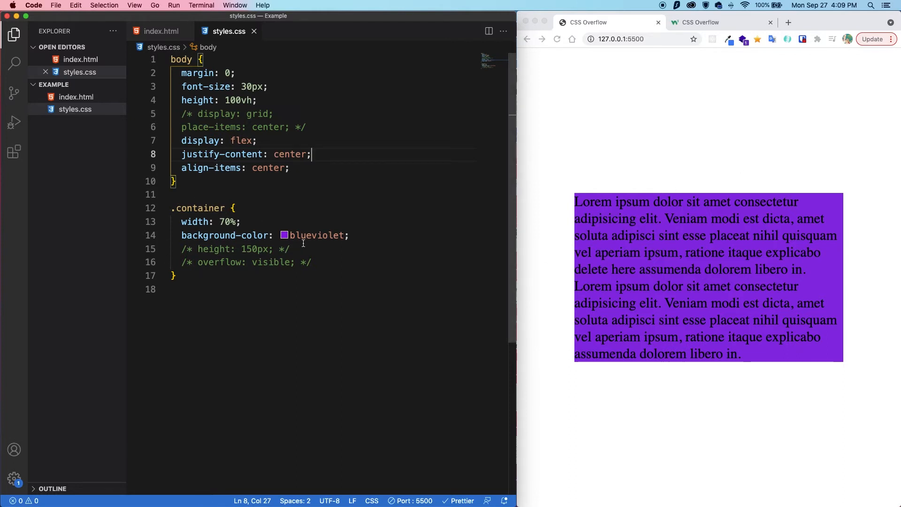
mouse_move(788, 216)
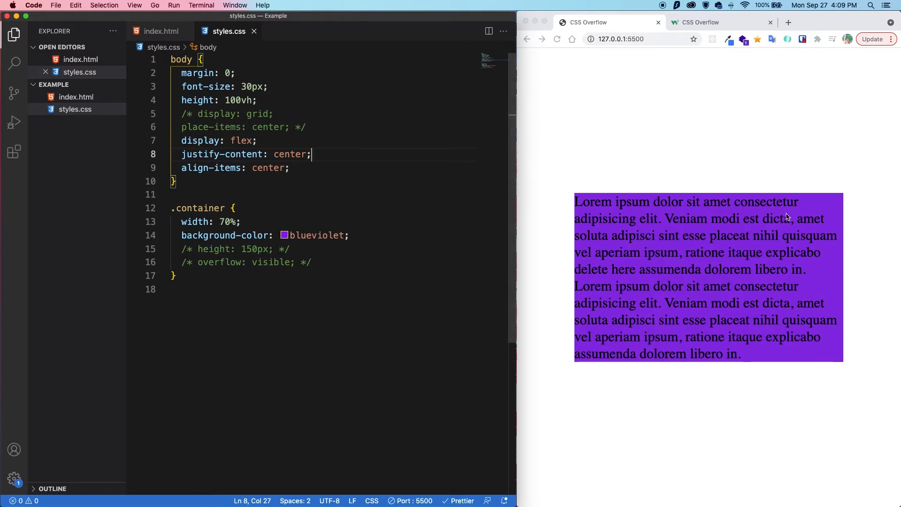
mouse_move(263, 226)
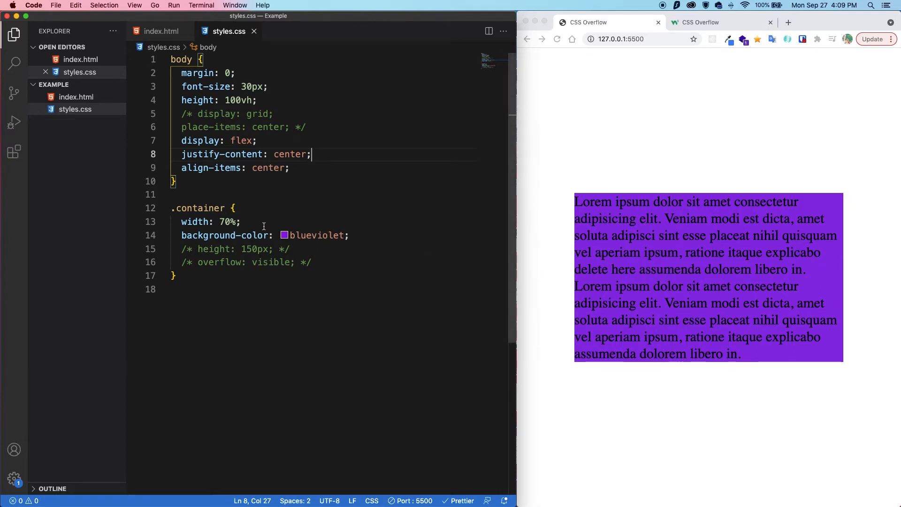
mouse_move(335, 238)
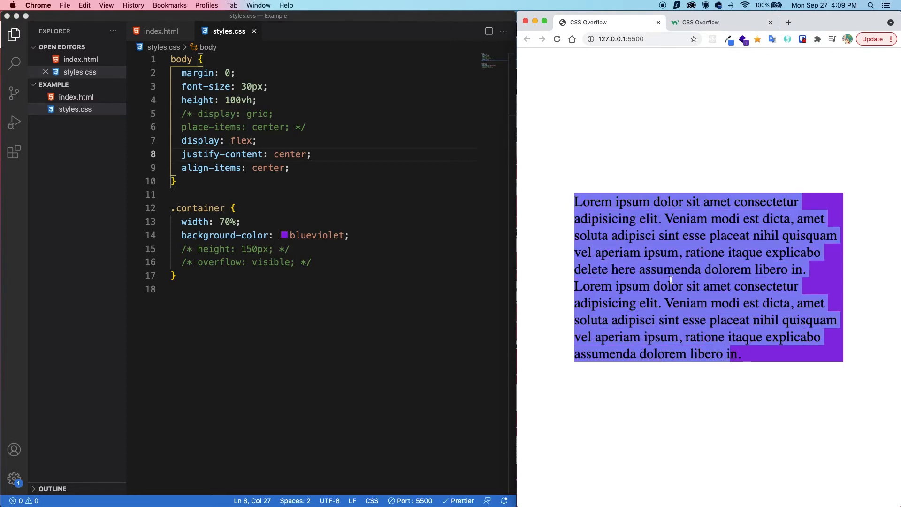
click(632, 310)
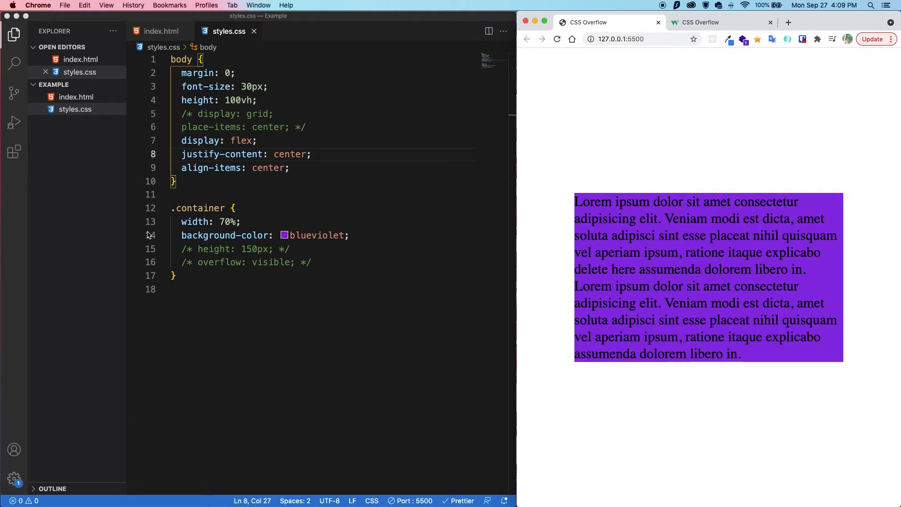
Step: Enable height: 150px on .container and highlight the overflowing text in the preview
click(293, 248)
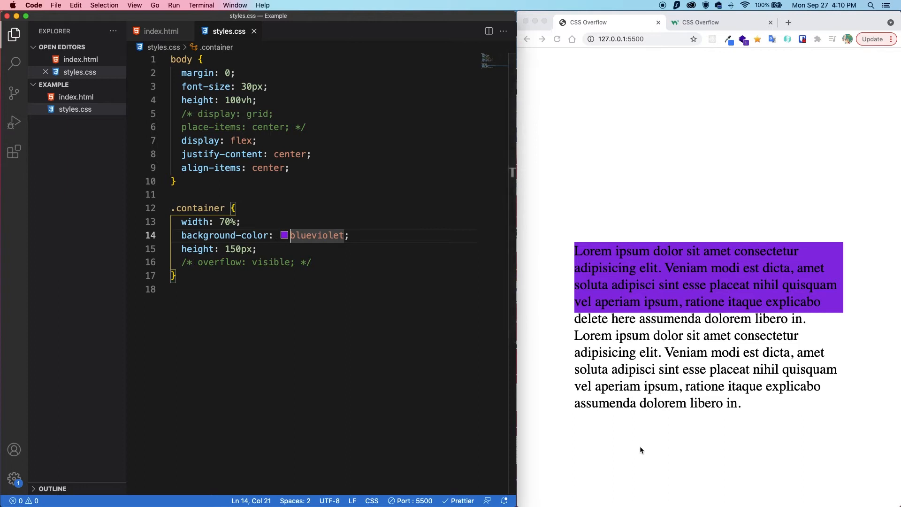
click(575, 275)
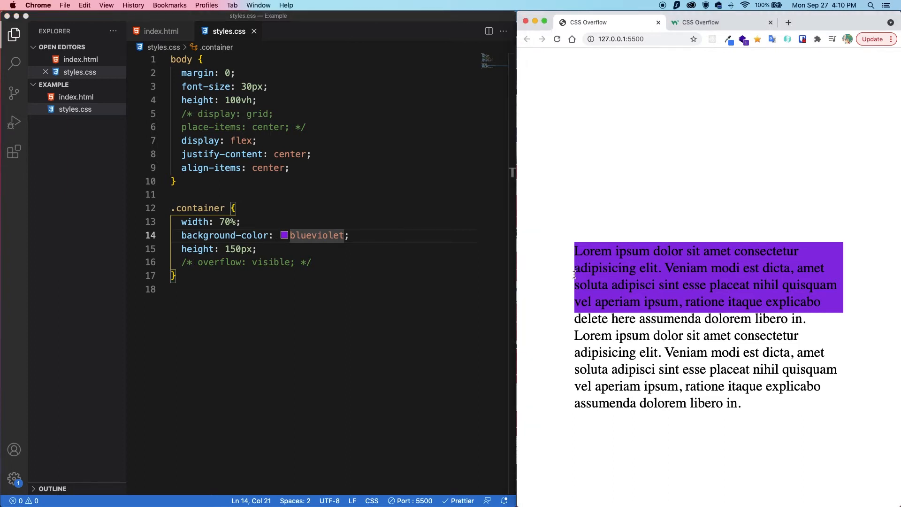
mouse_move(566, 255)
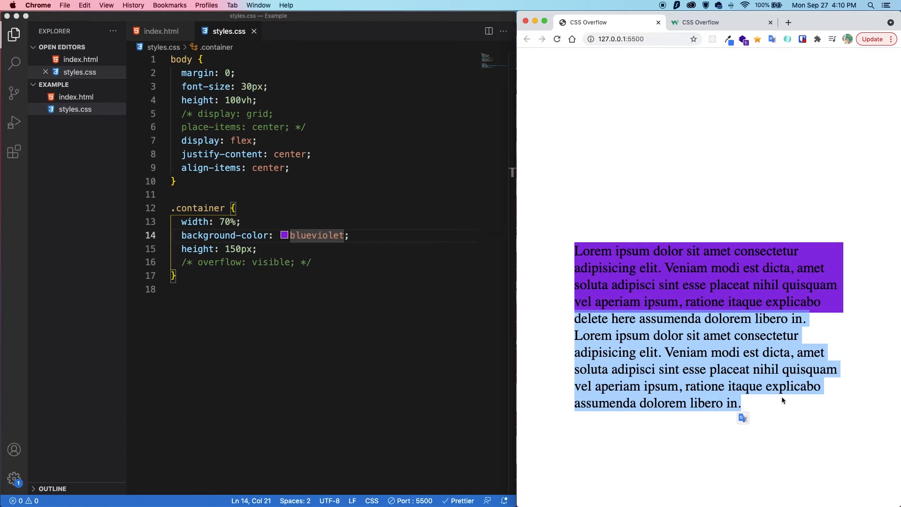
Step: Uncomment the container's overflow line and change visible to hidden
click(335, 262)
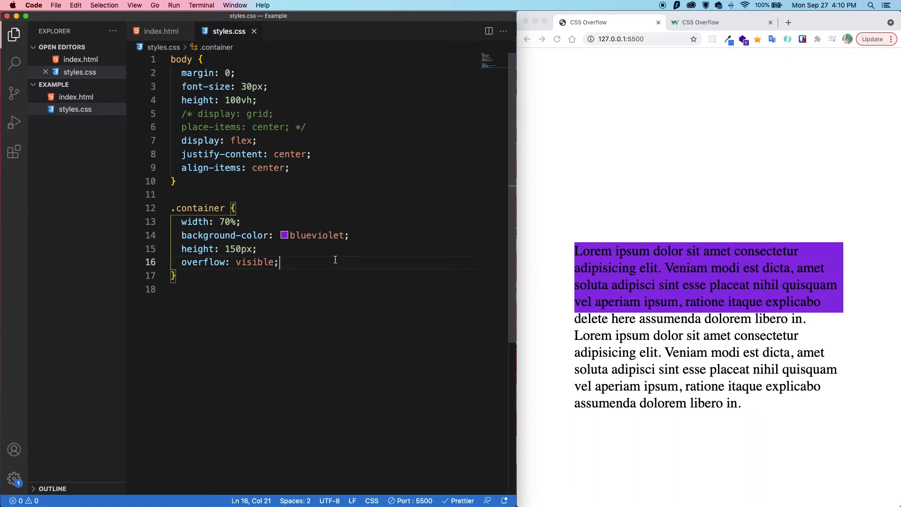
mouse_move(829, 156)
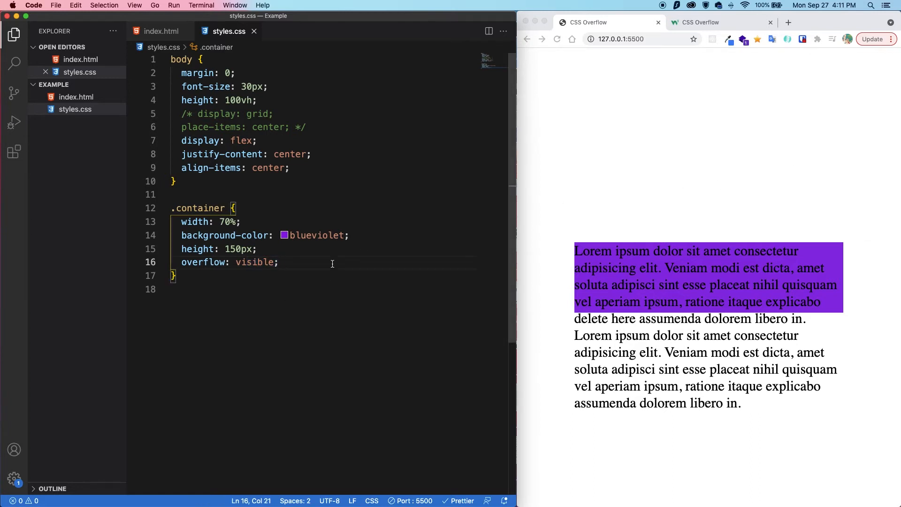
text(hidden)
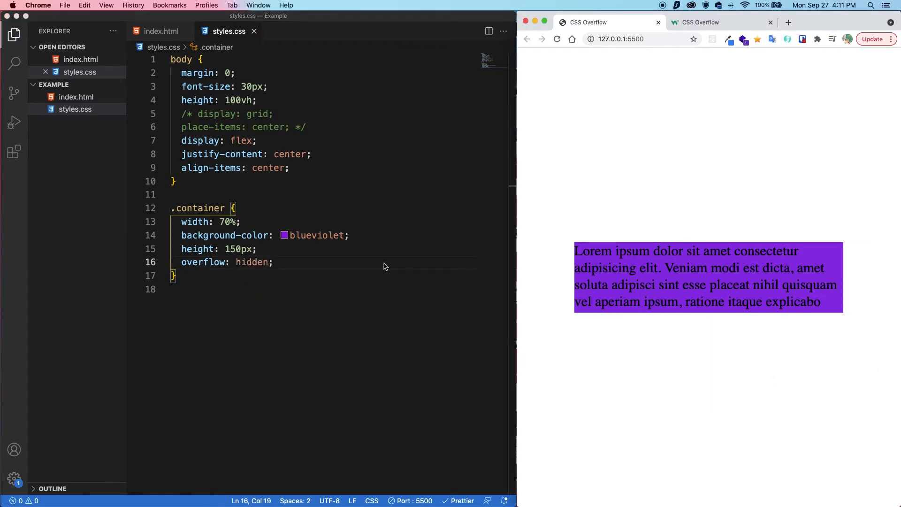
mouse_move(689, 379)
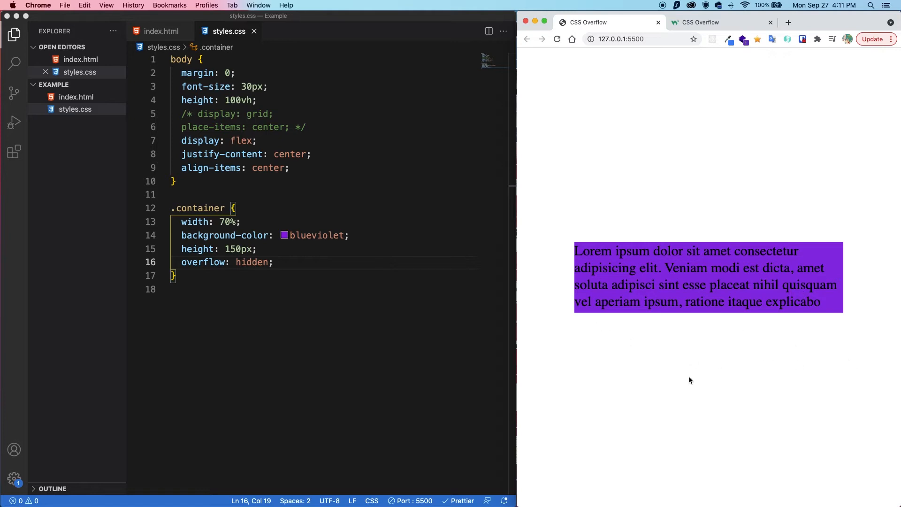
mouse_move(764, 422)
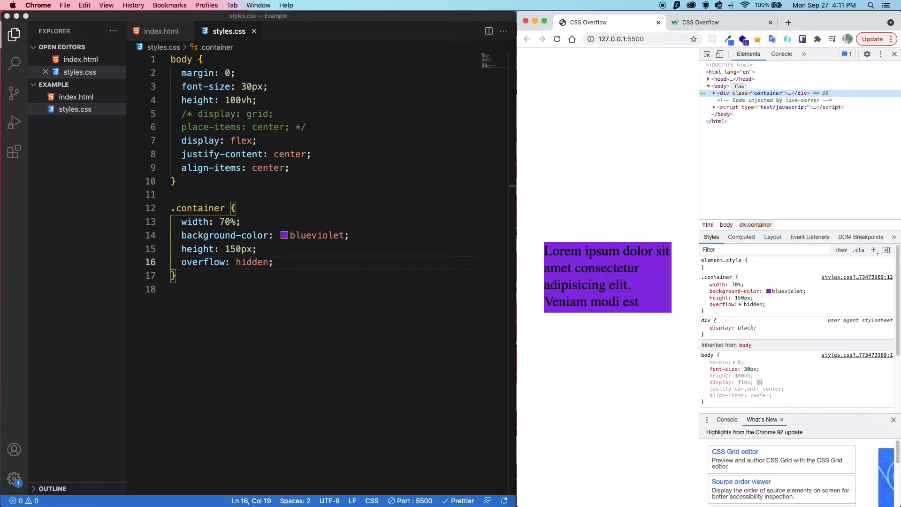
Step: Expand the container div in DevTools to reveal its text node
click(715, 93)
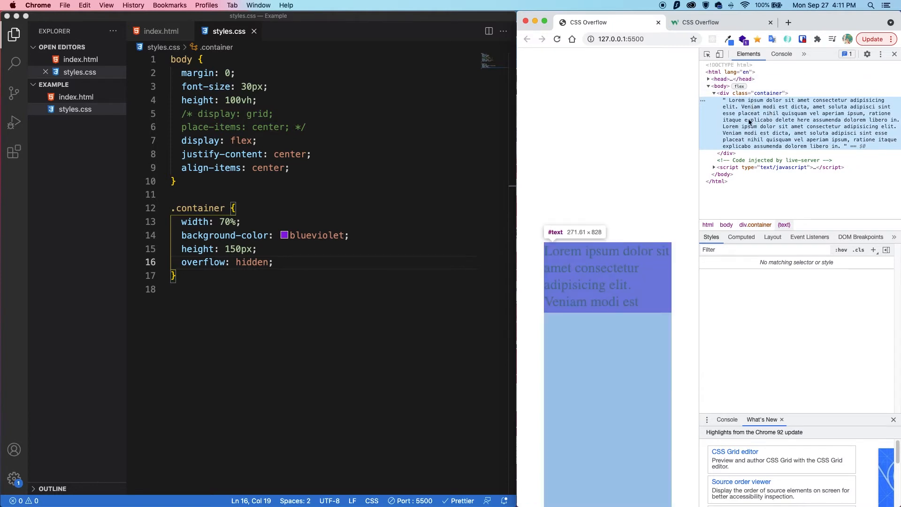
mouse_move(649, 312)
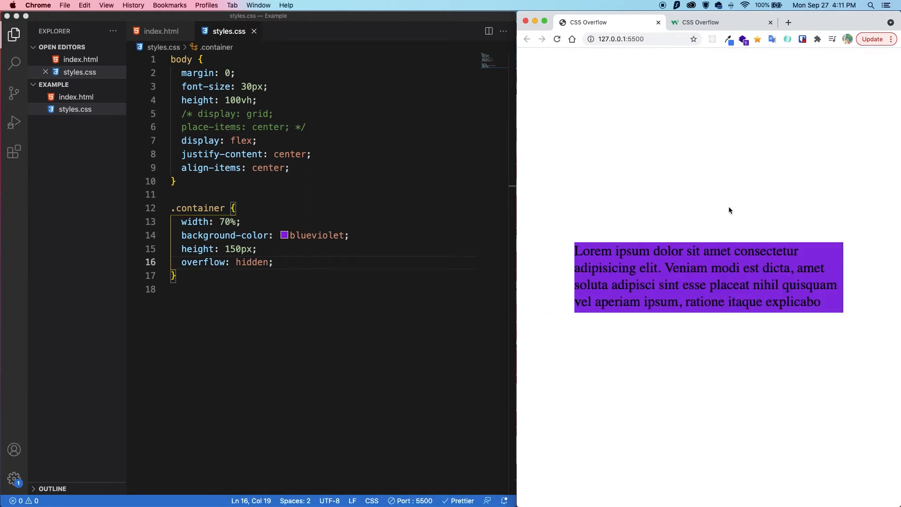
Step: Replace hidden with scroll in the container's overflow and scroll the purple box
double_click(251, 262)
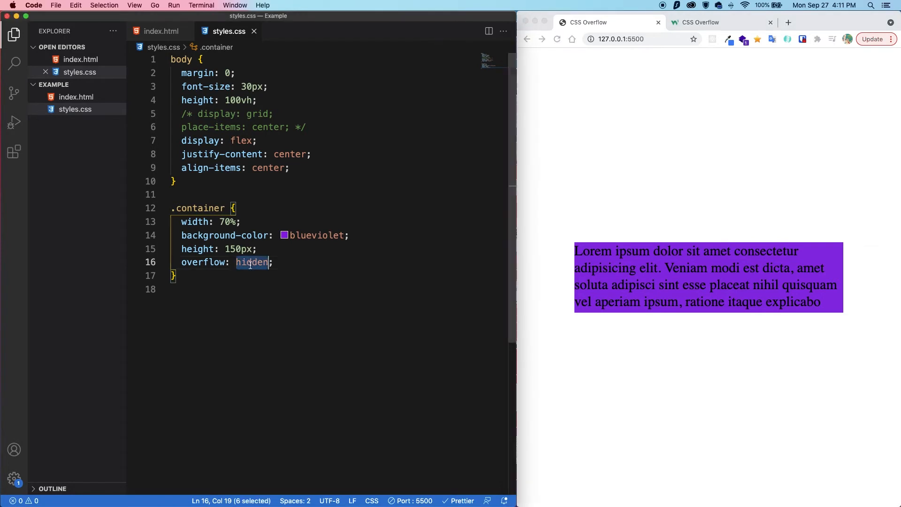
text(scroll)
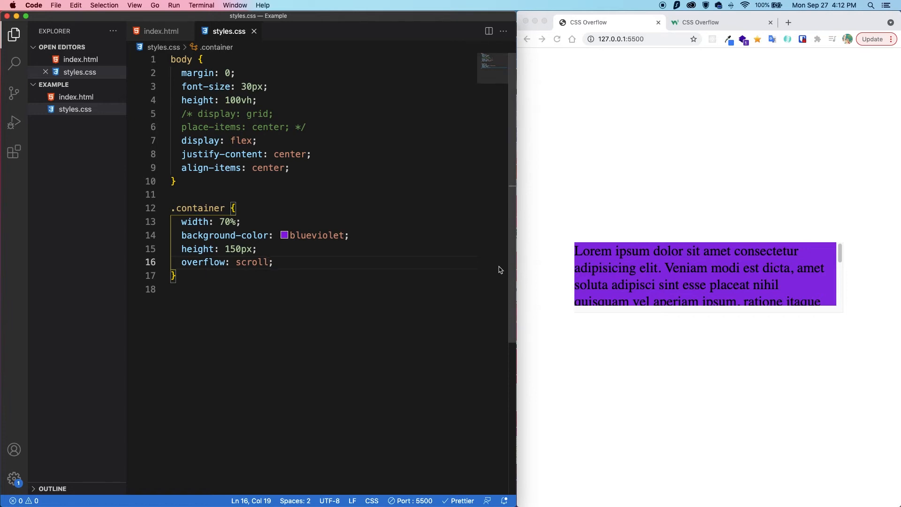
mouse_move(849, 243)
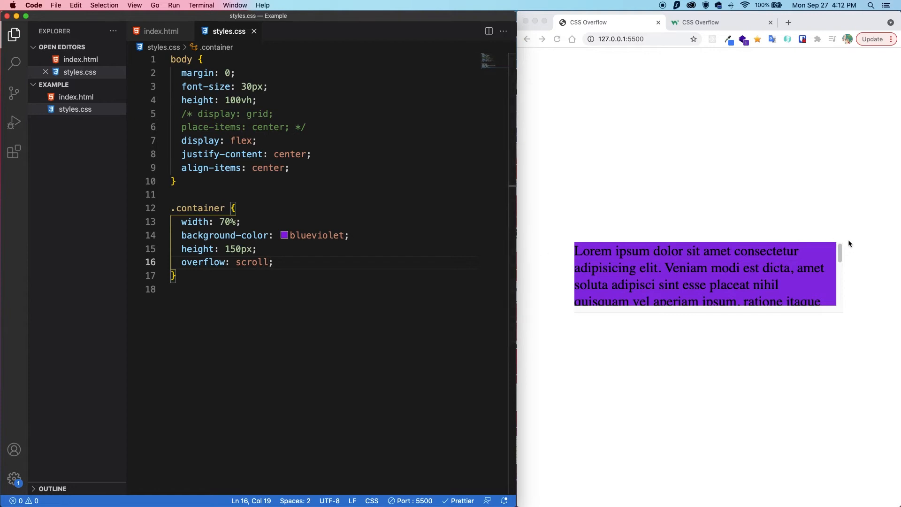
mouse_move(744, 308)
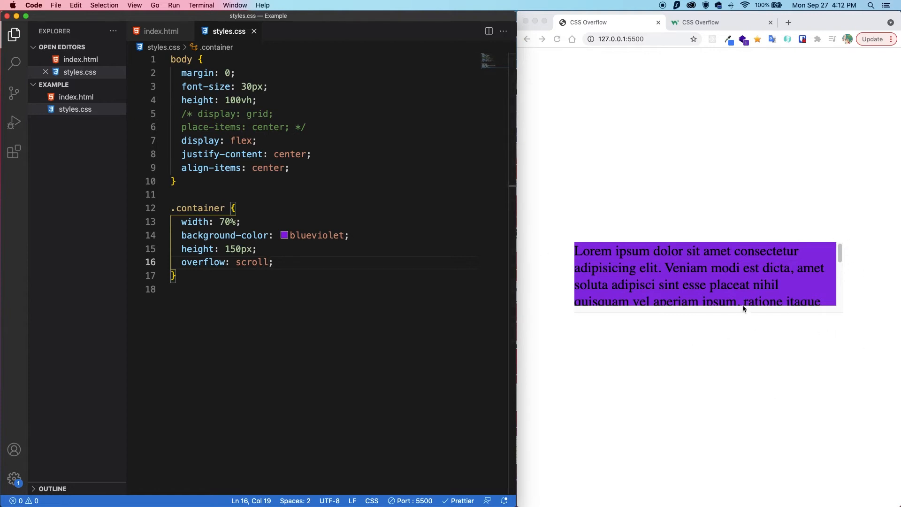
scroll(down, 3)
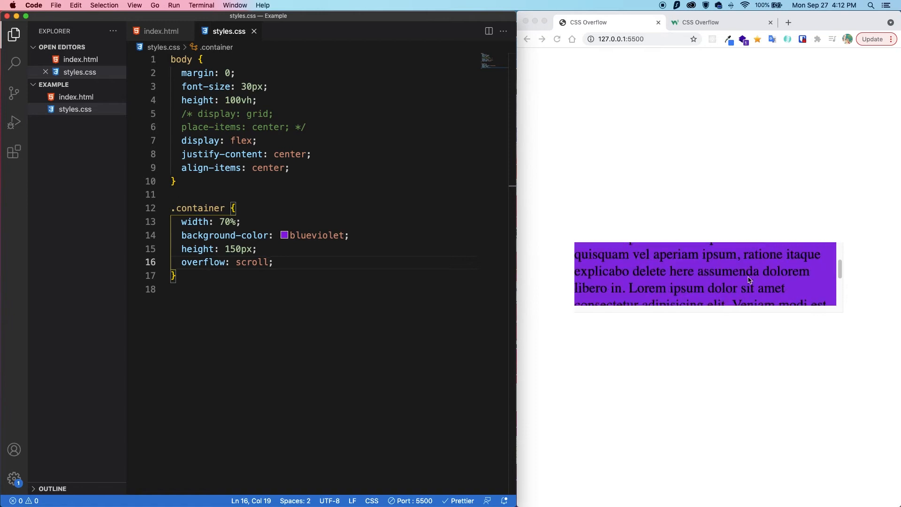
scroll(up, 3)
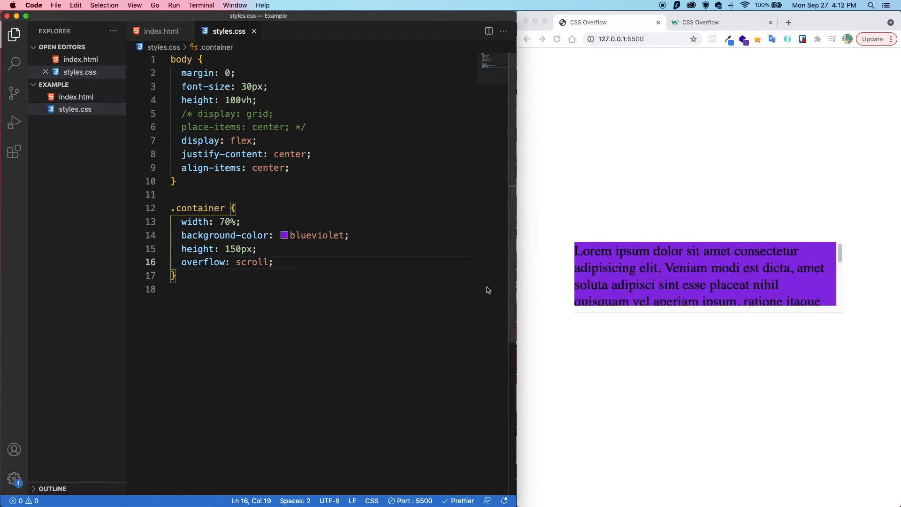
mouse_move(774, 396)
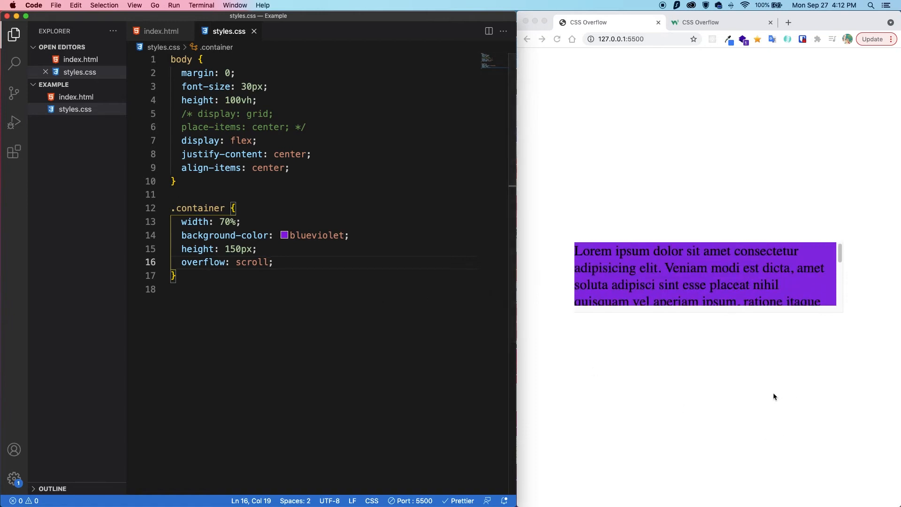
mouse_move(794, 321)
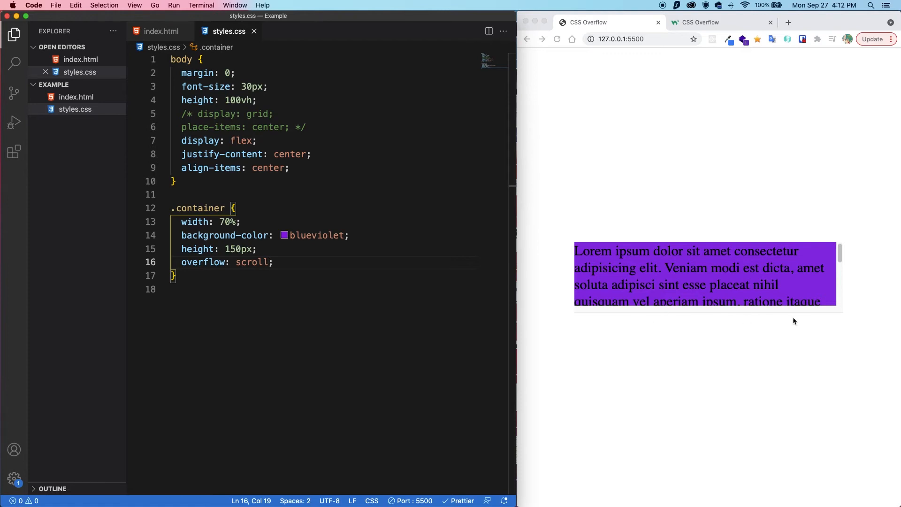
mouse_move(856, 317)
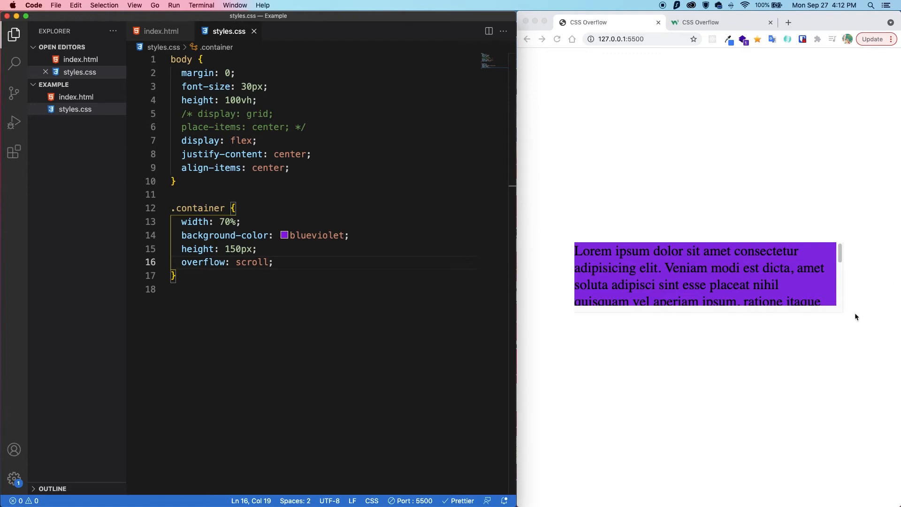
mouse_move(752, 274)
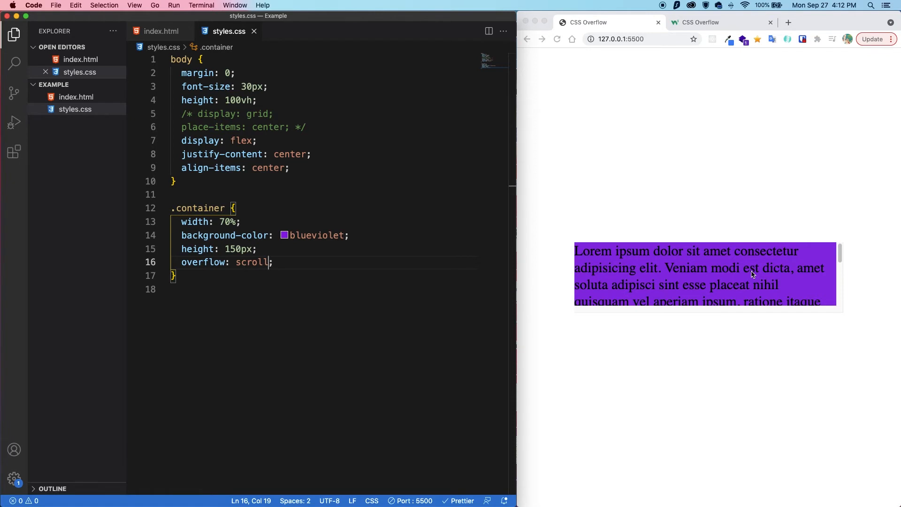
mouse_move(872, 299)
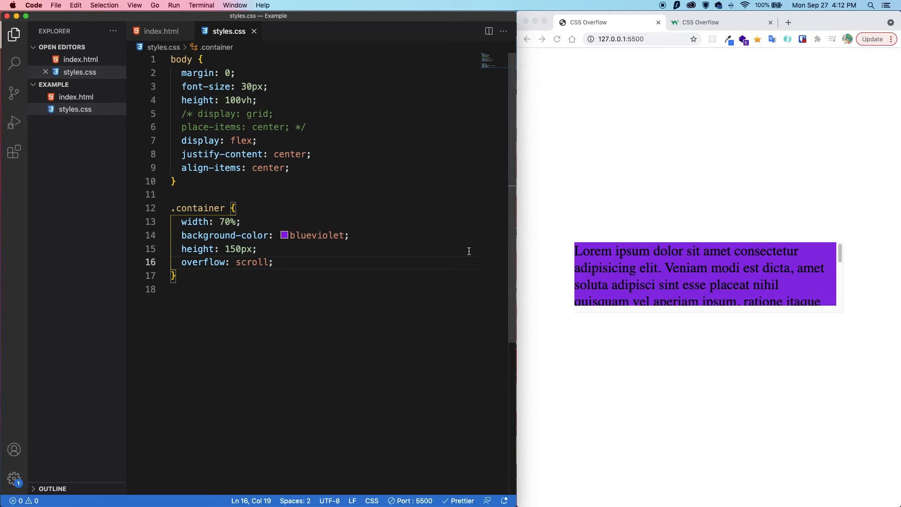
Step: Rename the overflow property to overflow-y on line 16, keeping the scroll value
click(225, 262)
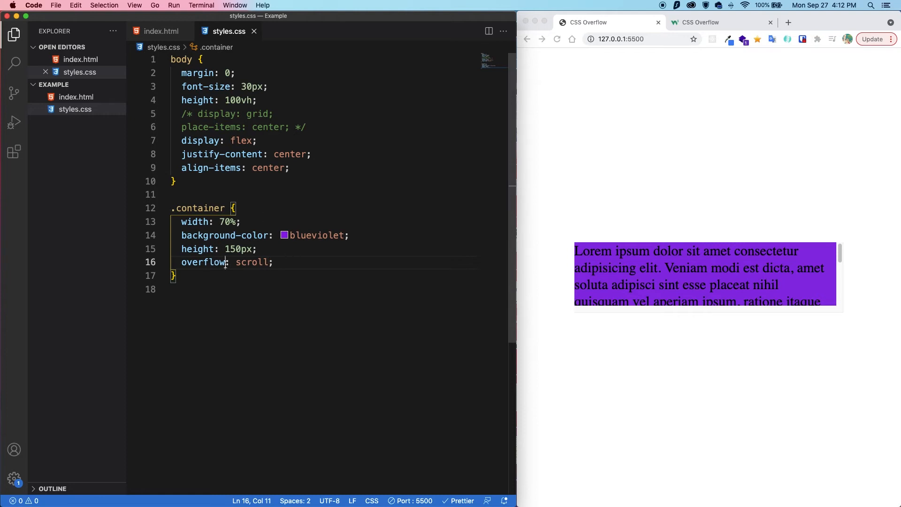
text(-y)
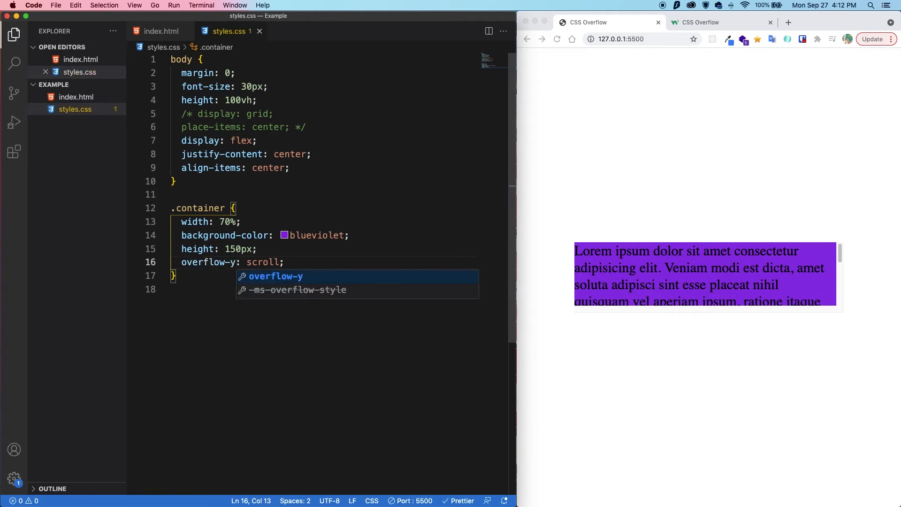
key(Escape)
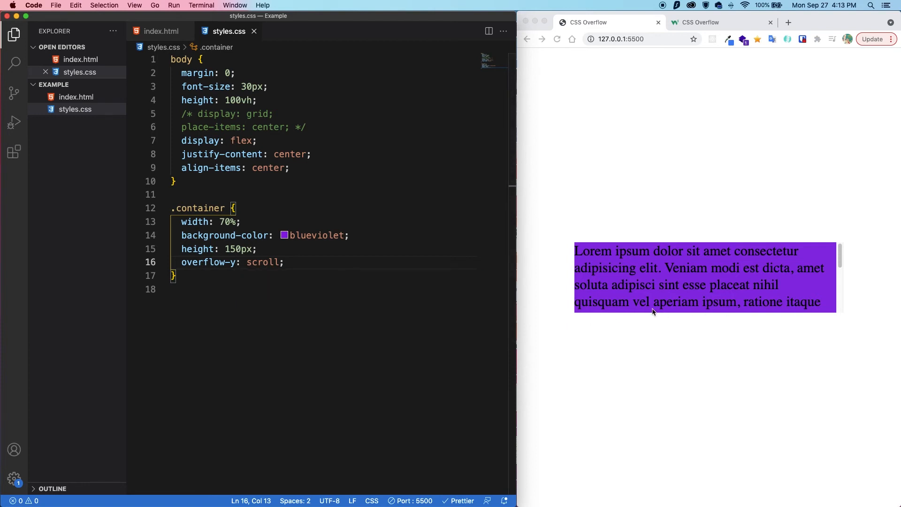
mouse_move(782, 324)
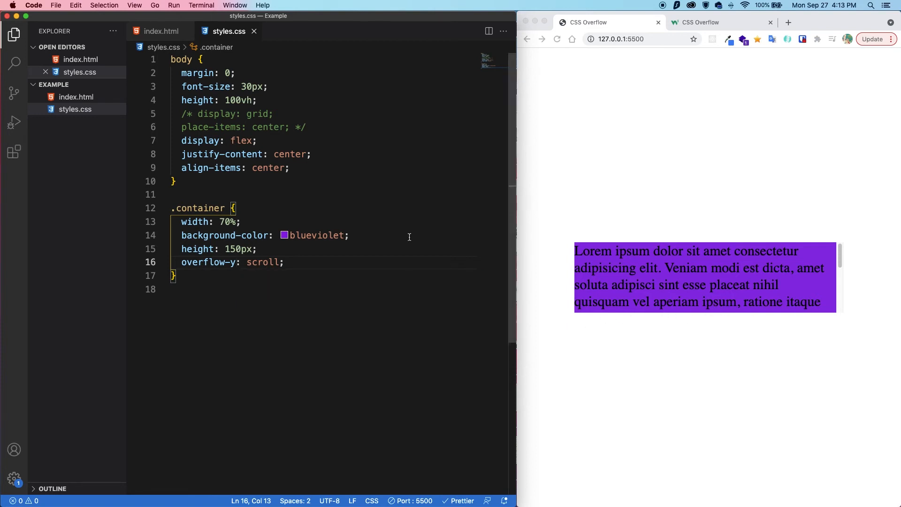
text(overflow-x: scroll;)
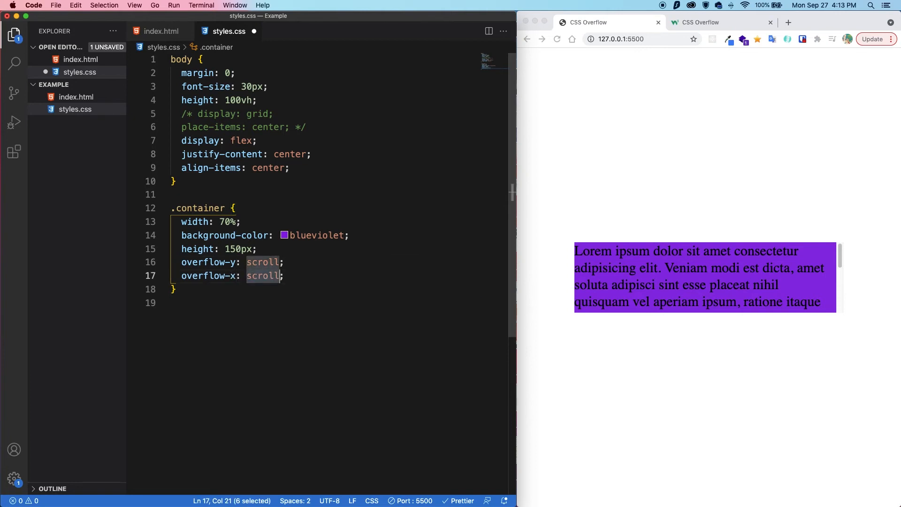
text(hidden)
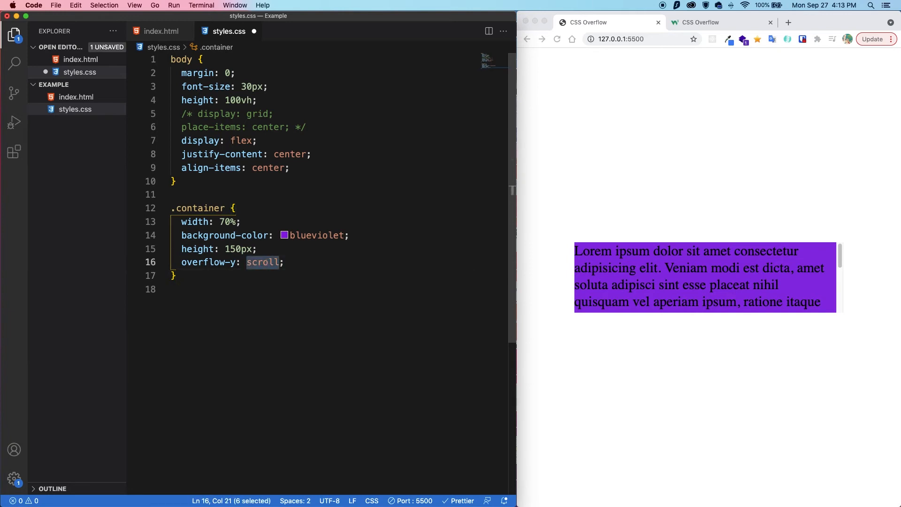
Step: Set overflow-y to auto and scroll the purple box down and back up
text(auto)
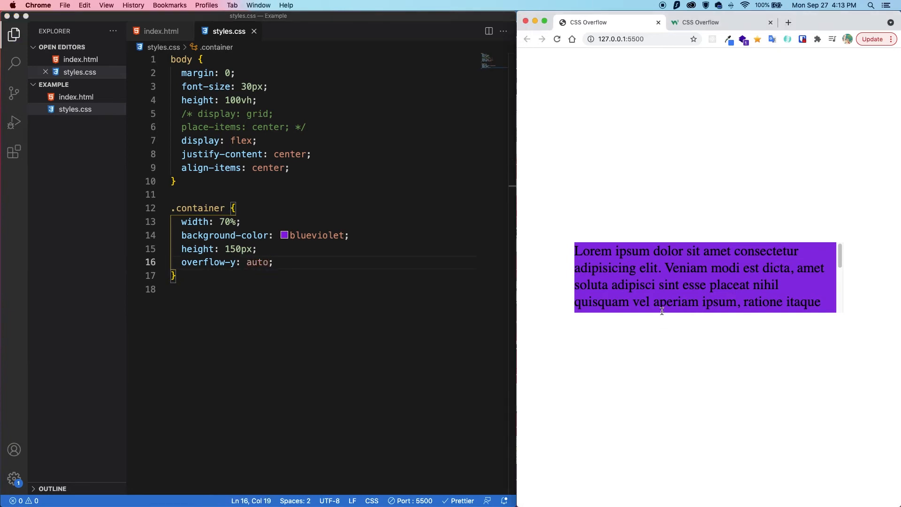
mouse_move(654, 292)
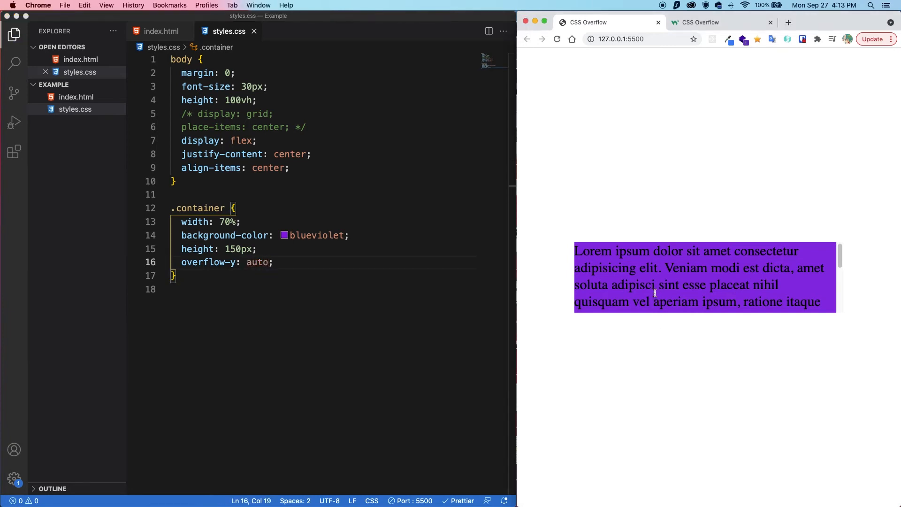
scroll(down, 3)
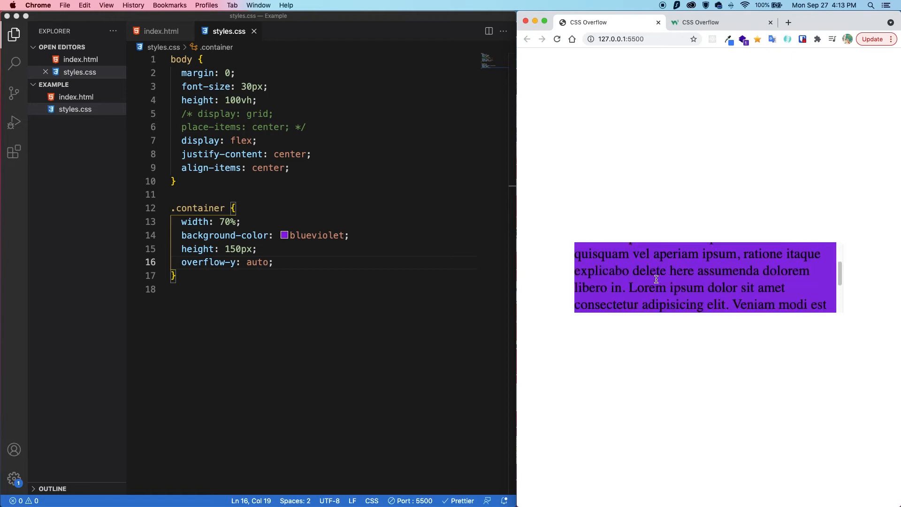
scroll(up, 3)
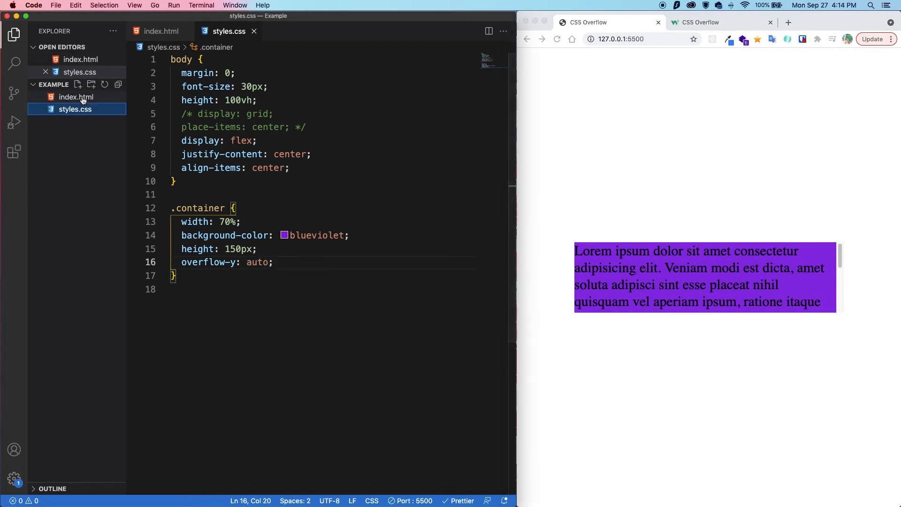
Step: Open index.html from the Explorer sidebar
click(75, 97)
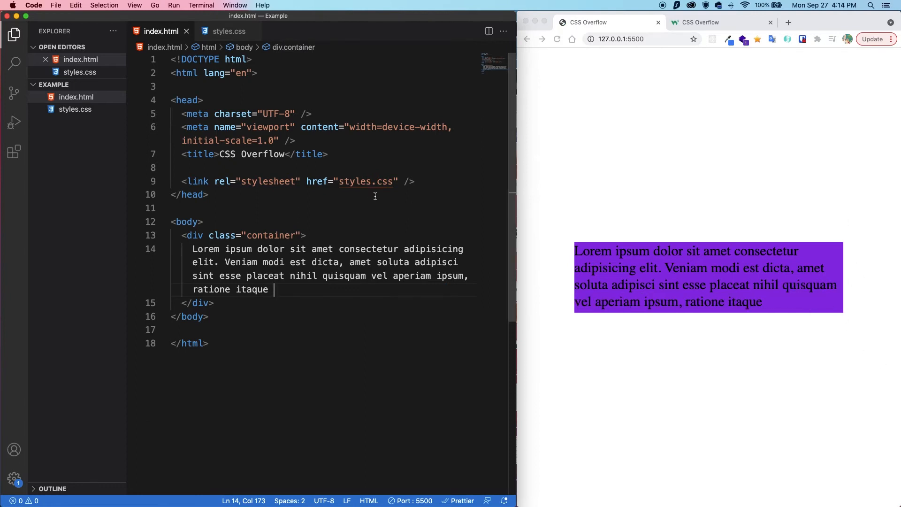
Step: Append 'gdksgjsgkjd askfjsdkjgsjkg' to the container text and scroll the overflowing box
text(gdksgjsgkjd askfjsdkjgsjkgdjkgjdksgj asfaf)
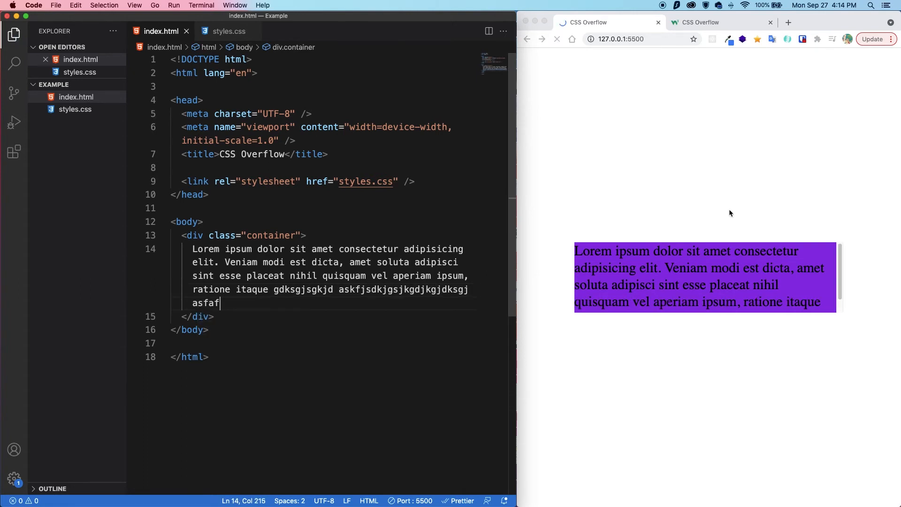
scroll(down, 3)
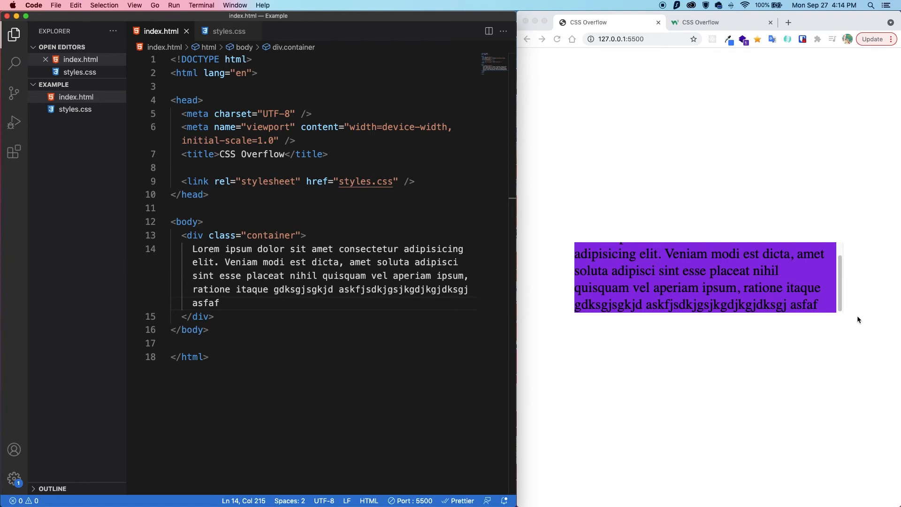
click(220, 303)
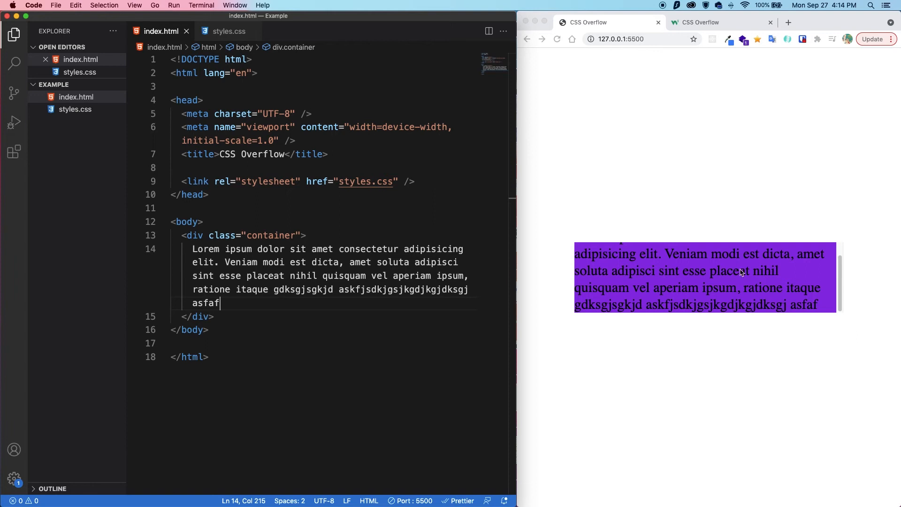
mouse_move(792, 390)
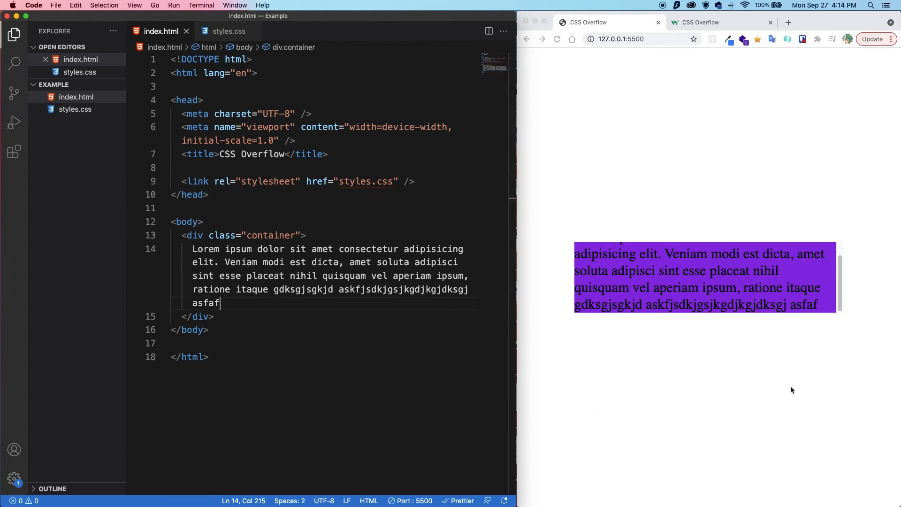
mouse_move(818, 370)
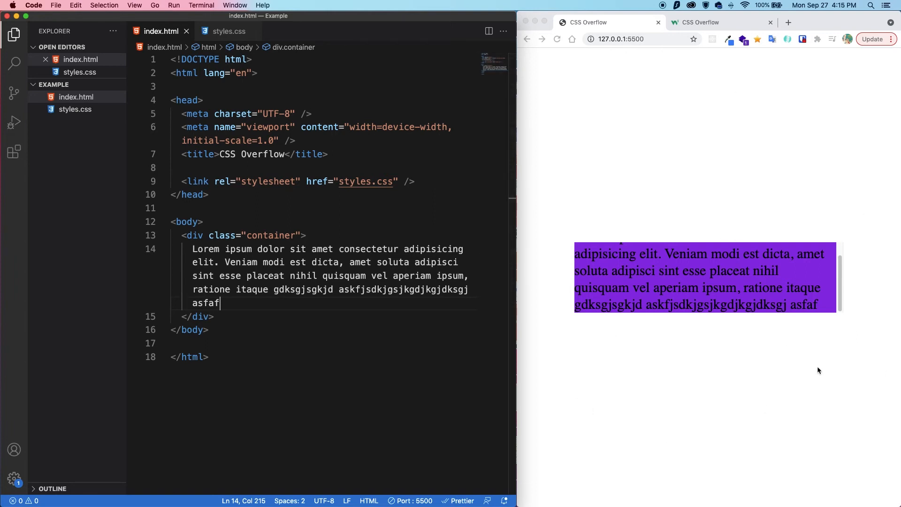